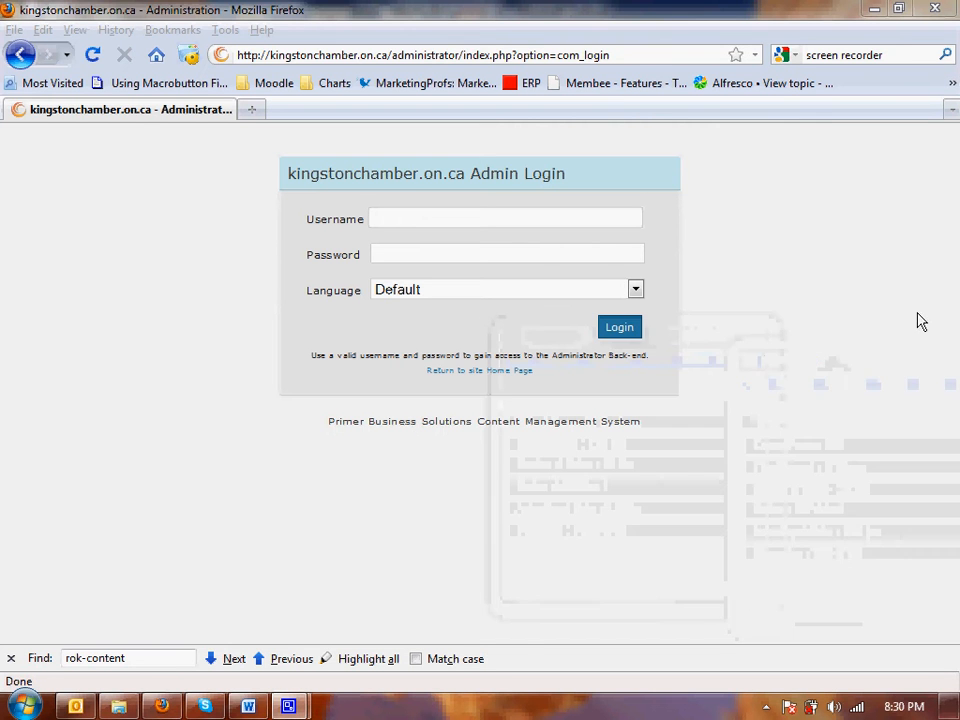
Step: Log in to Joomla Administrator with the saved administrator username and password
click(505, 218)
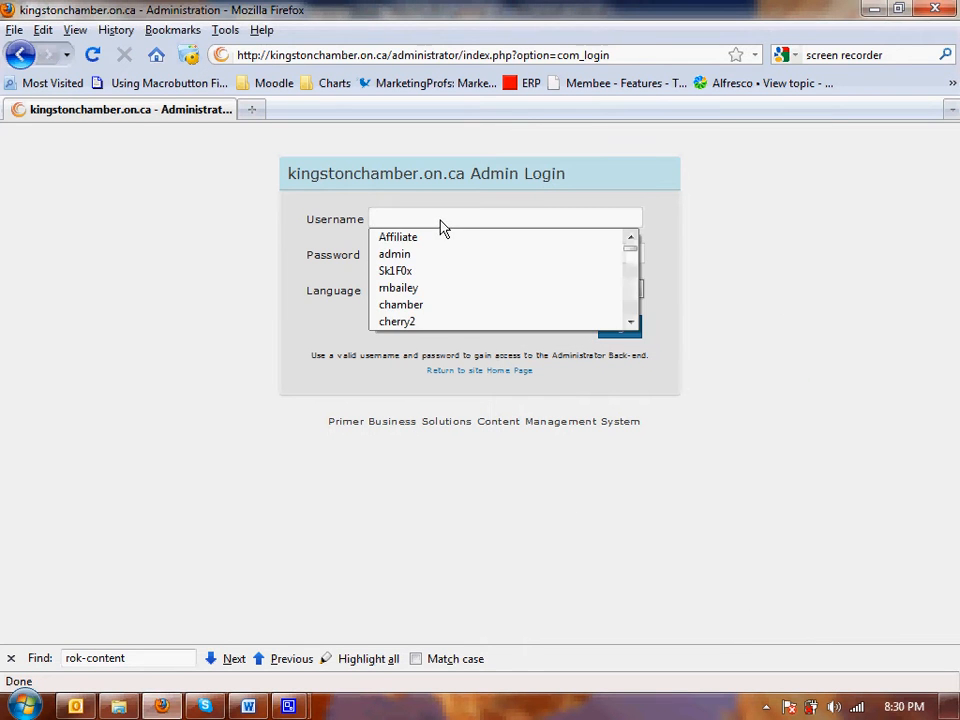
text(S)
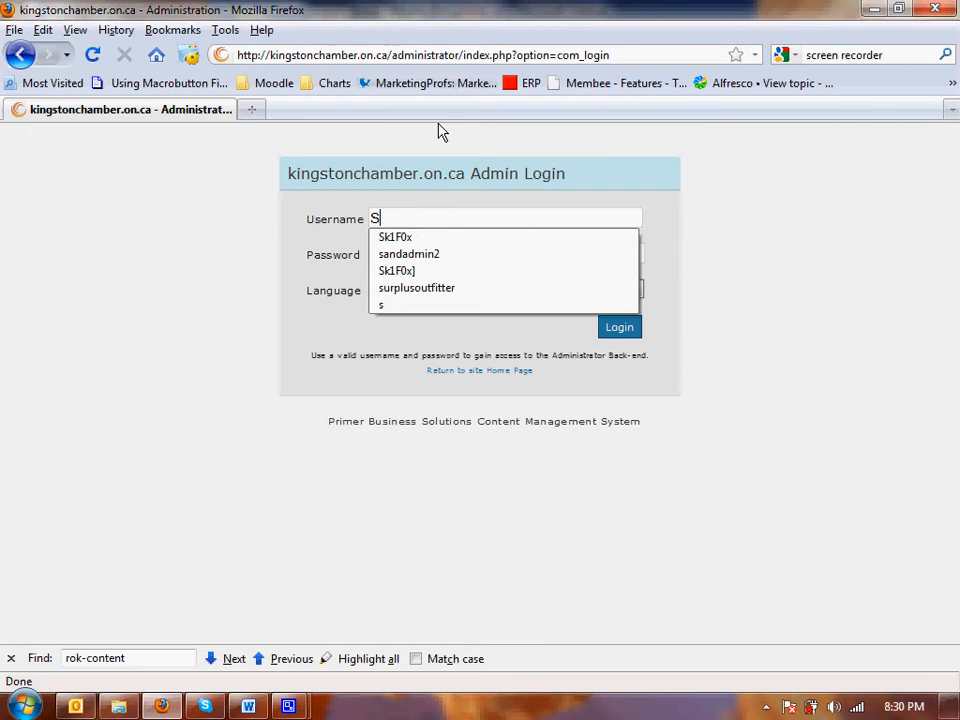
click(395, 237)
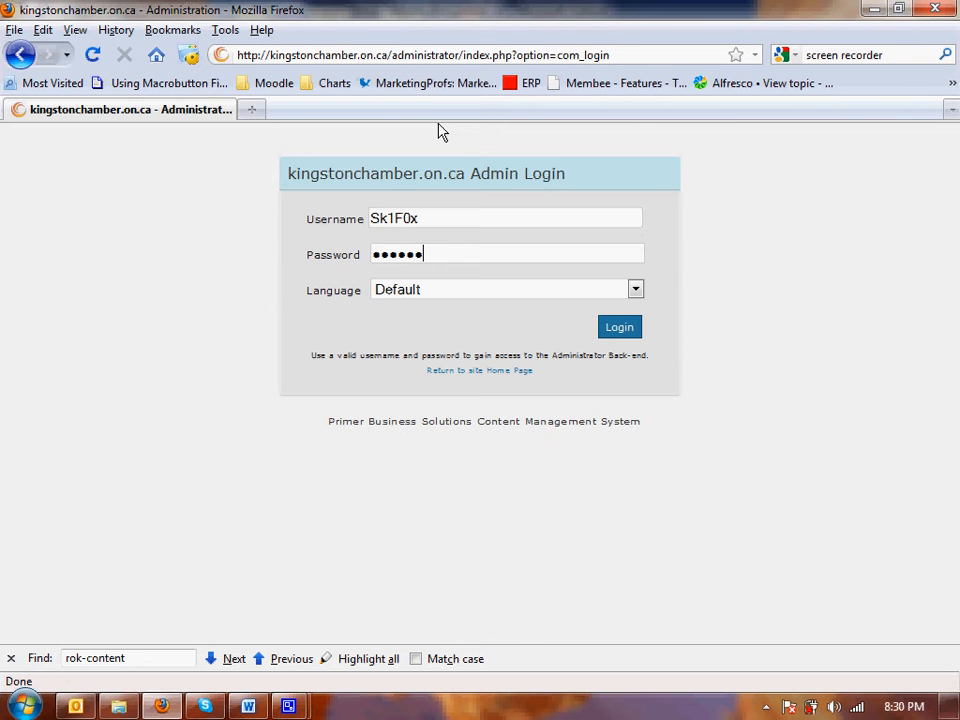
click(619, 326)
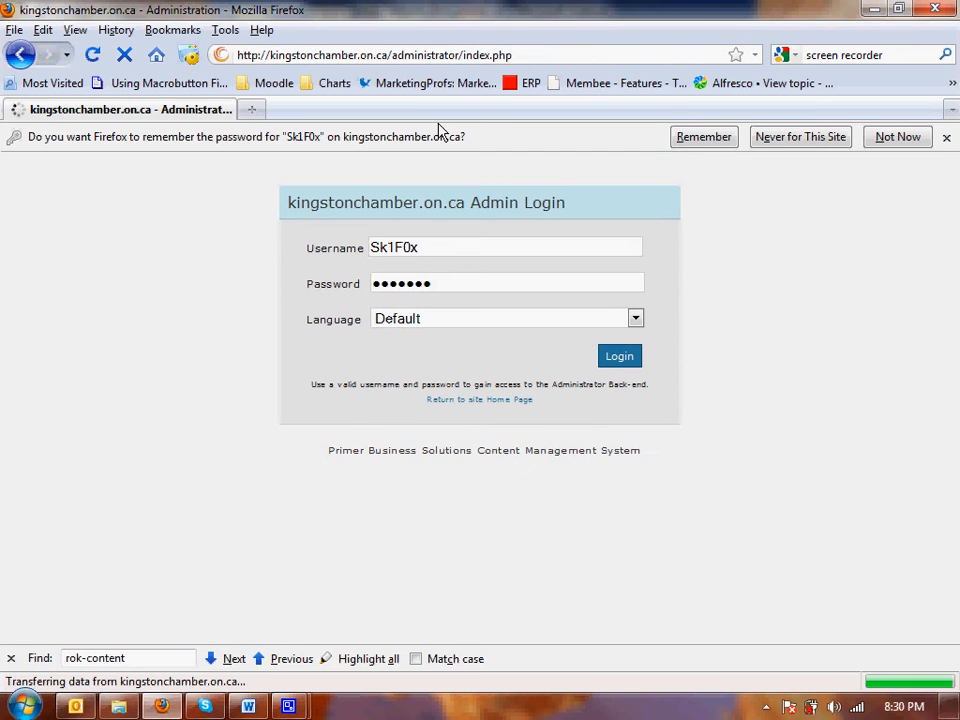
Step: Open the jNewsletter component's Newsletters list from the Components menu
click(619, 355)
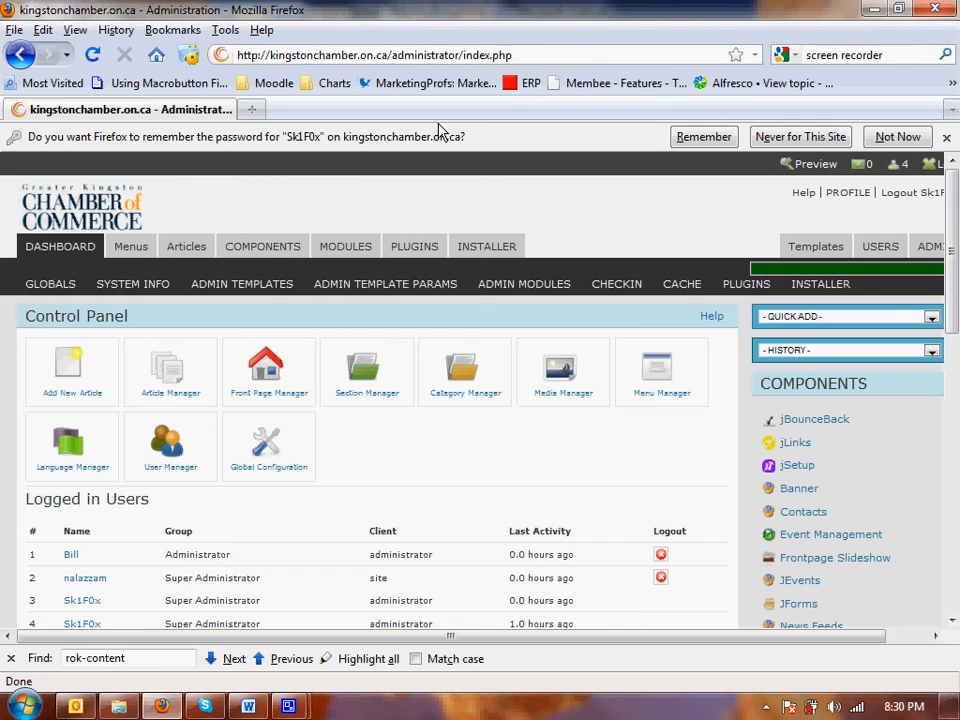
mouse_move(557, 433)
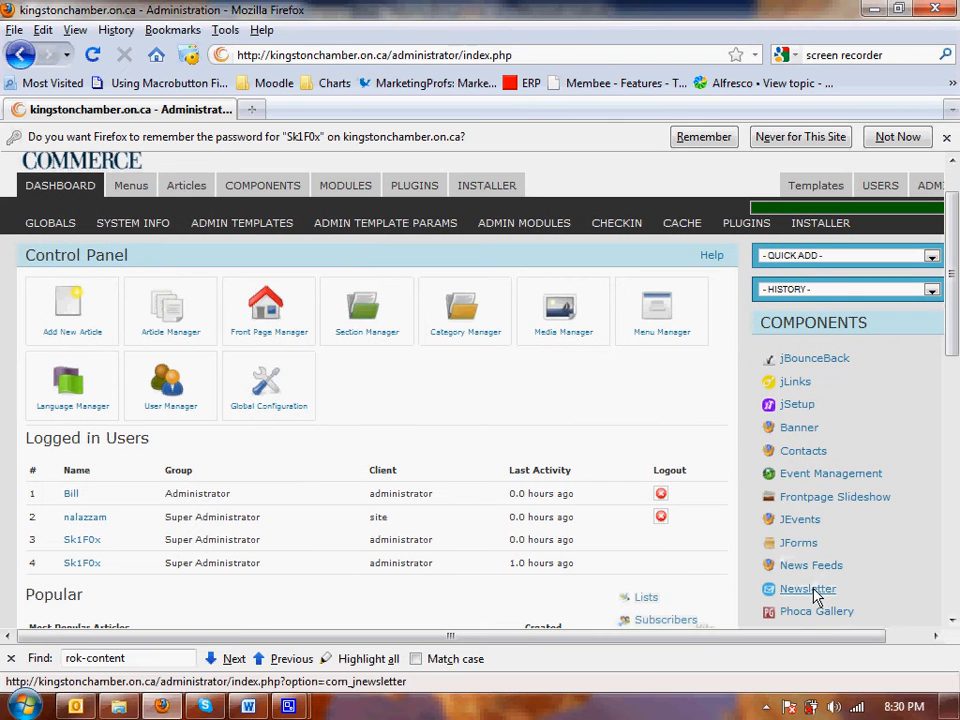
click(807, 588)
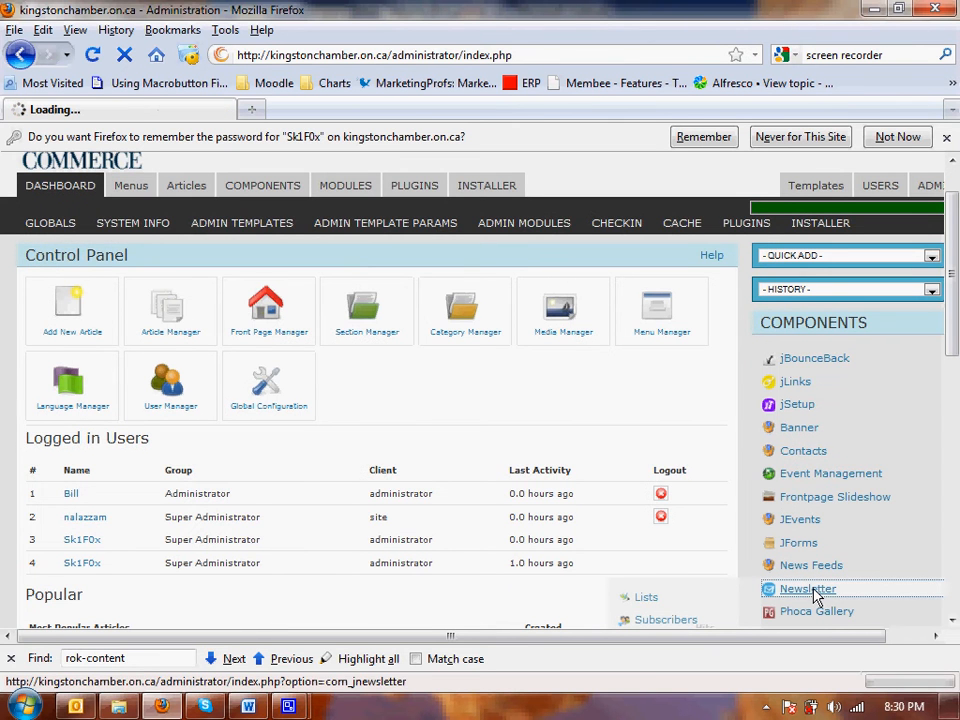
click(807, 589)
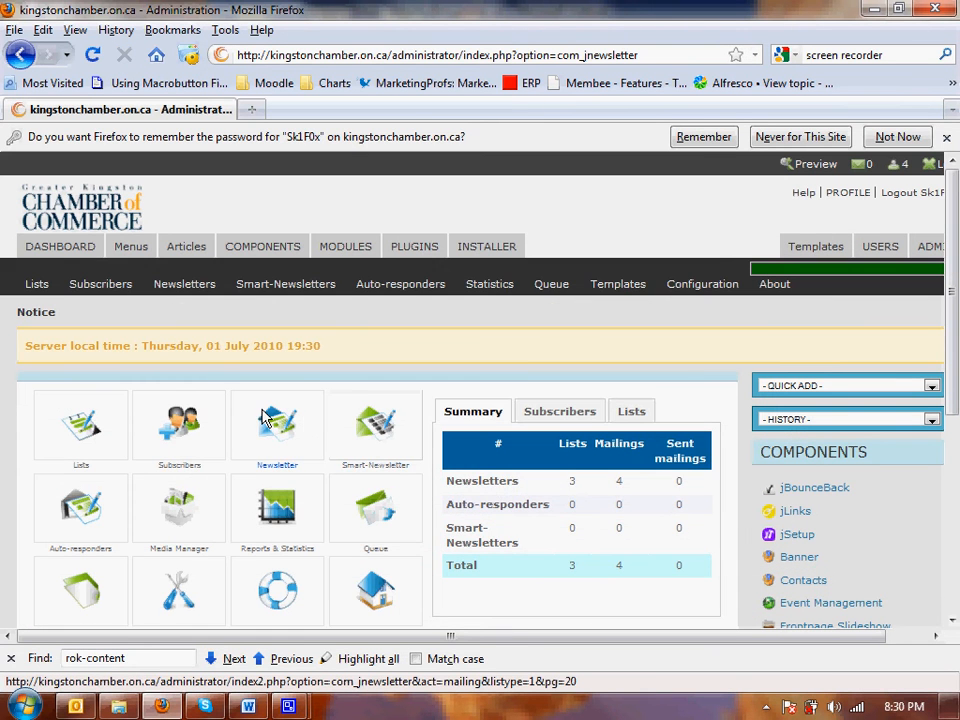
click(277, 423)
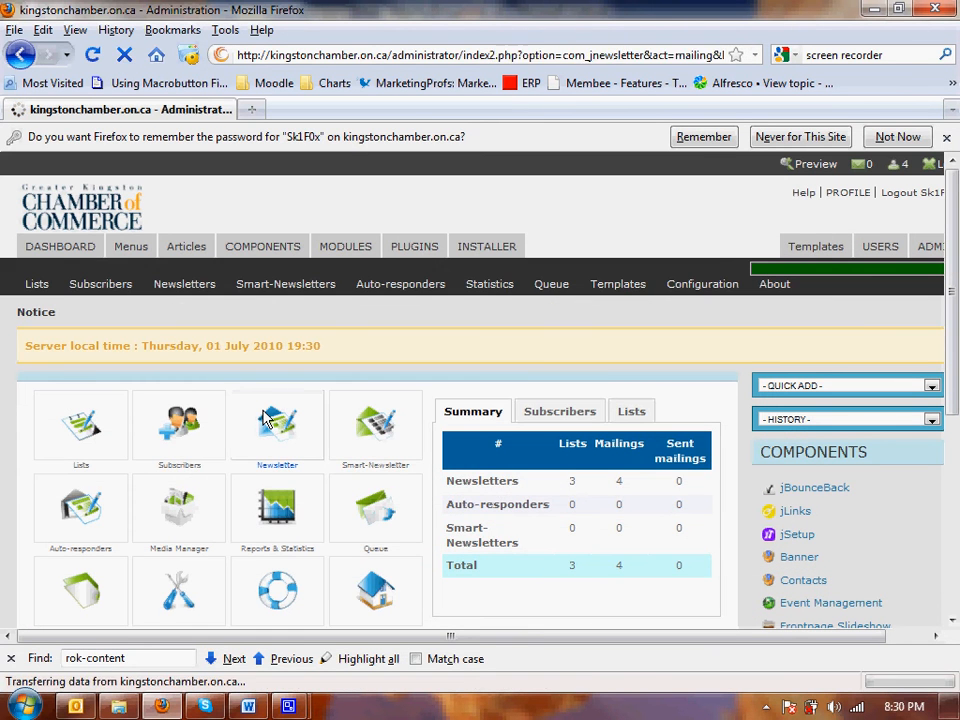
click(277, 420)
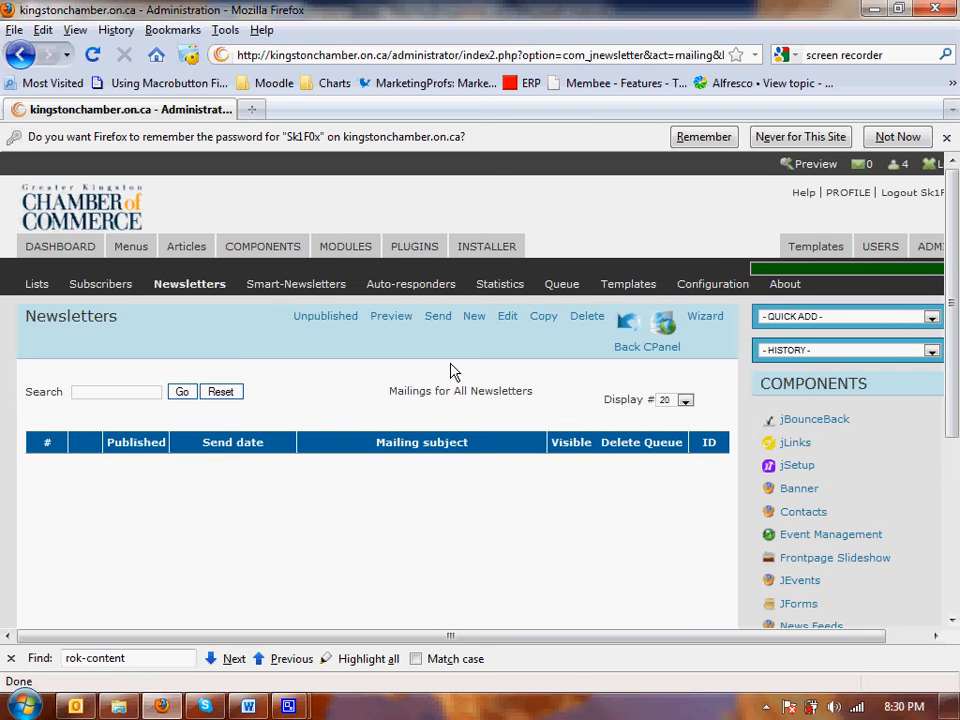
click(474, 316)
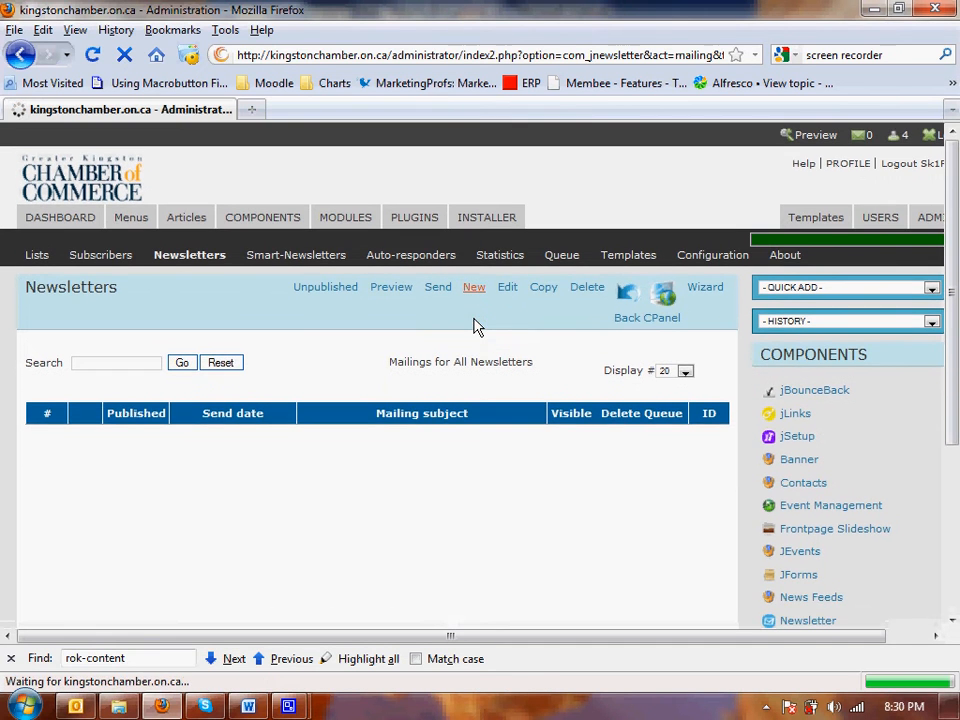
Step: Create a new newsletter titled 'Chamber E-Flash July 2010' and scroll to the HTML editor
click(474, 287)
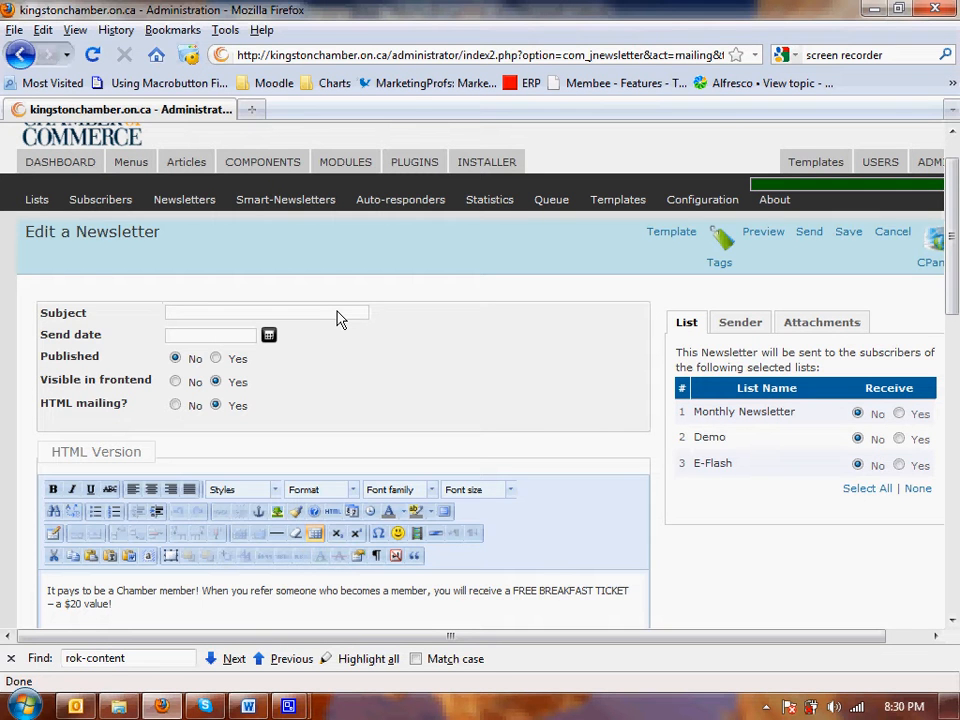
text(E-)
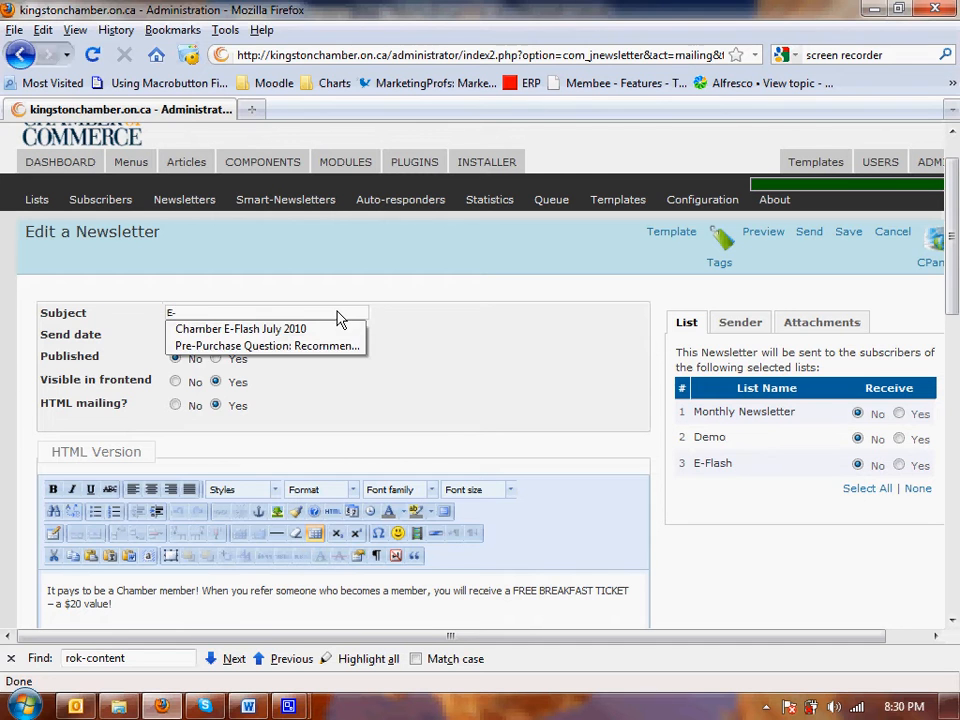
text(Fl)
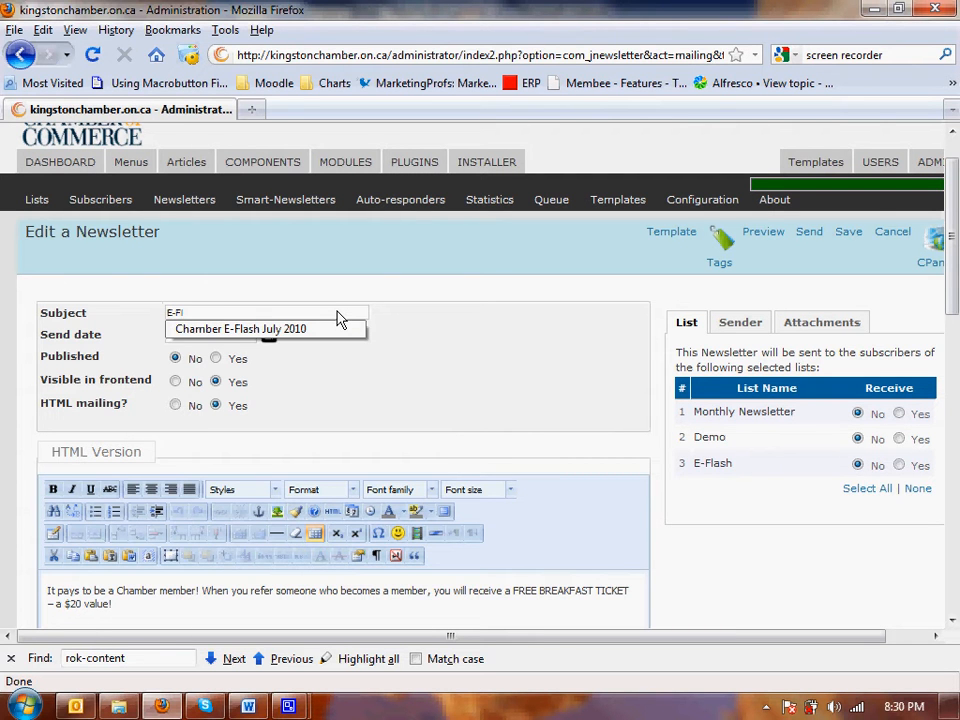
click(240, 328)
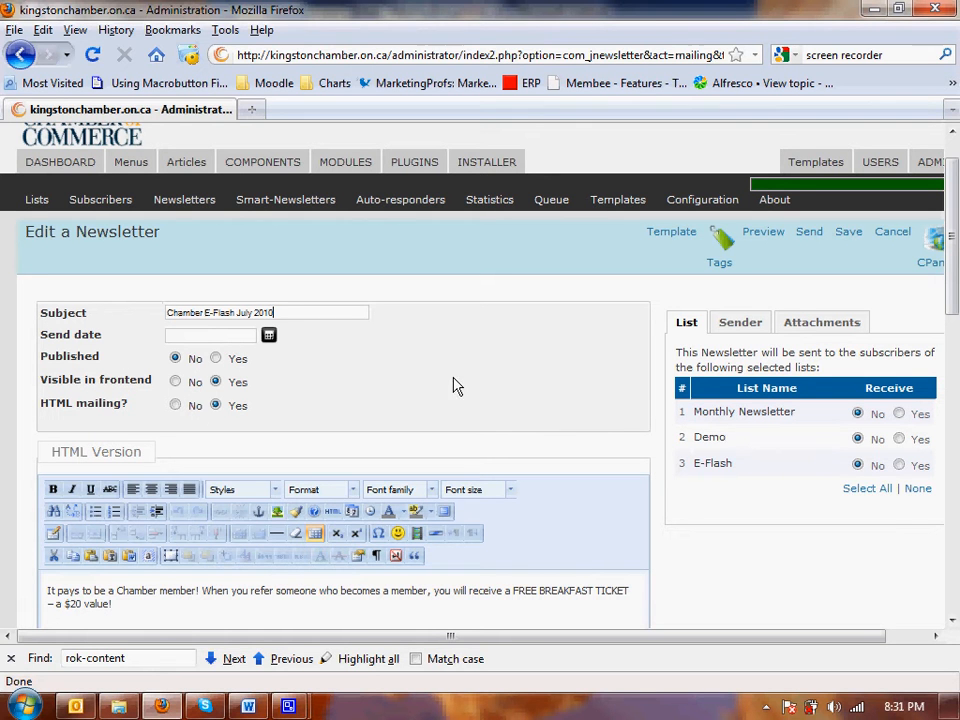
scroll(down, 3)
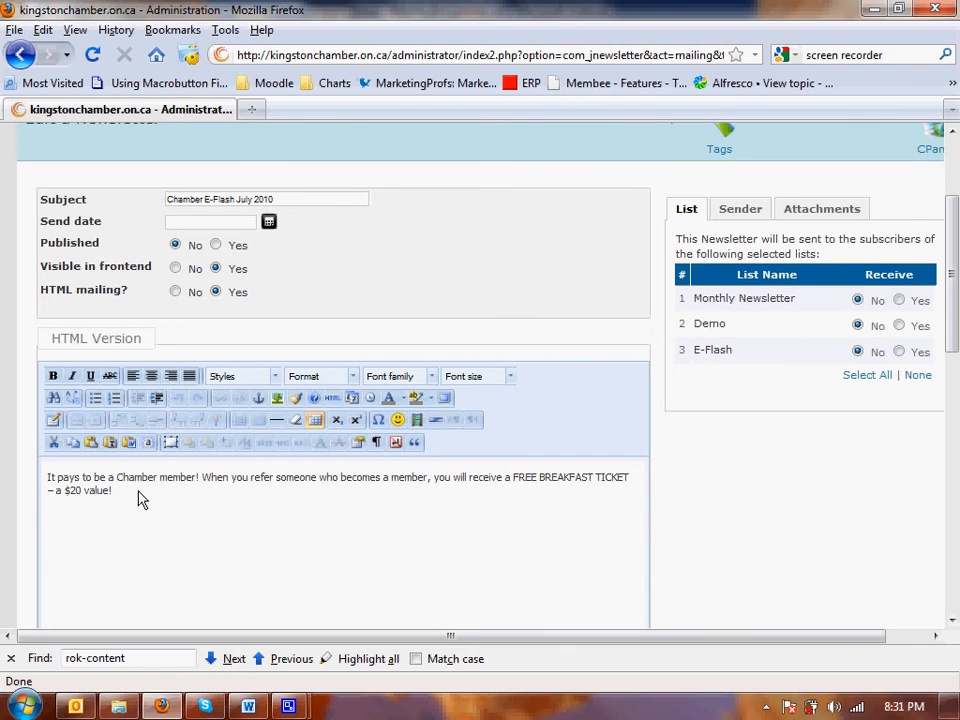
mouse_move(38, 480)
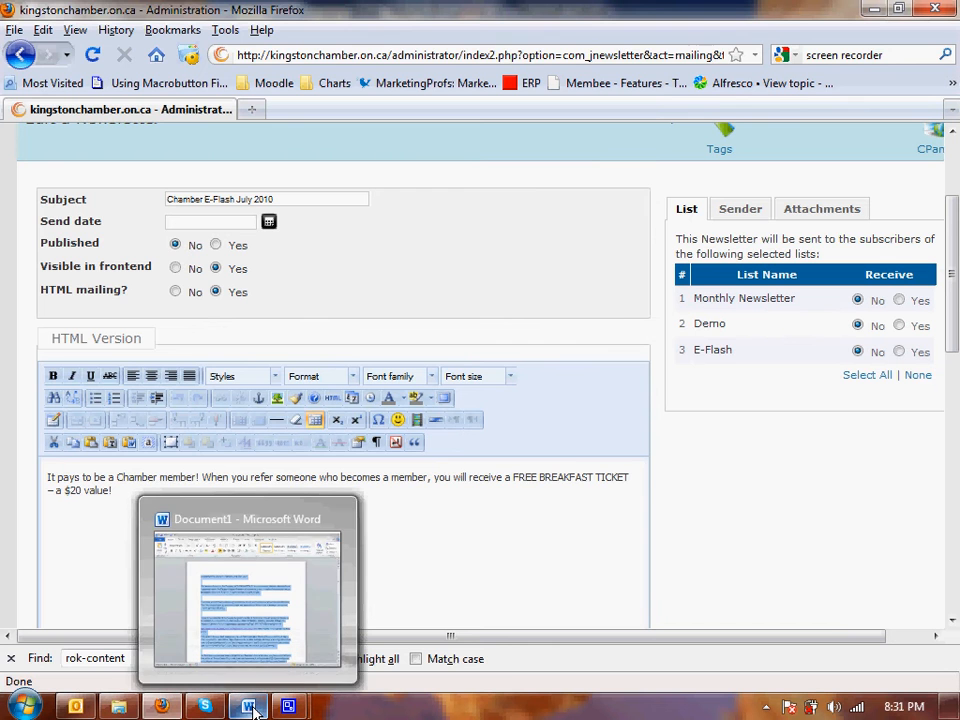
Step: Copy the chamber update text from the Word document into the newsletter body
click(248, 706)
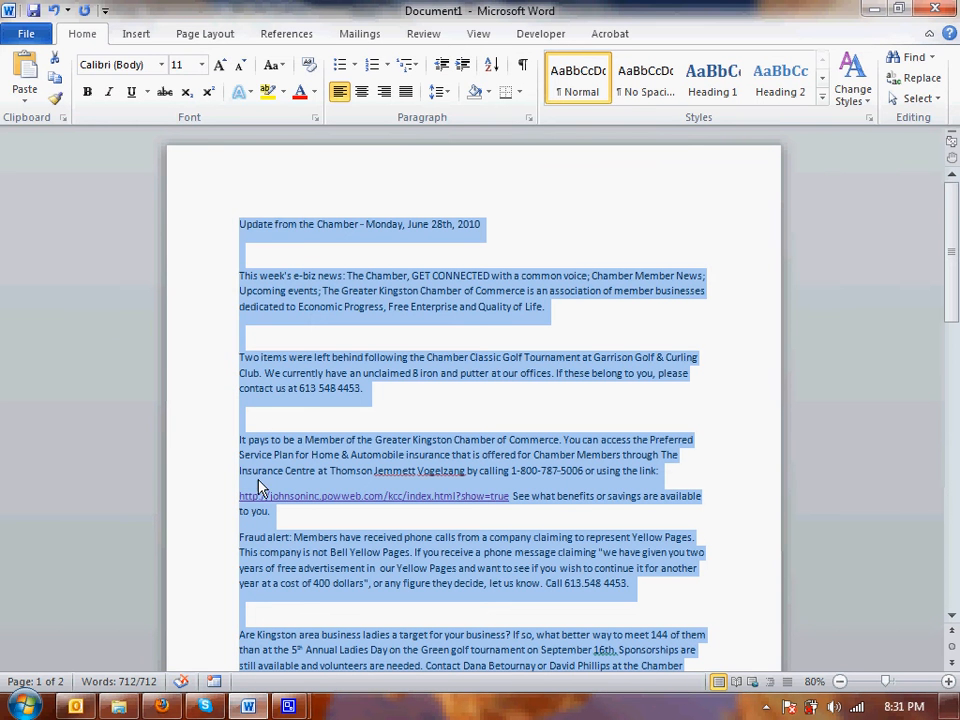
right_click(260, 485)
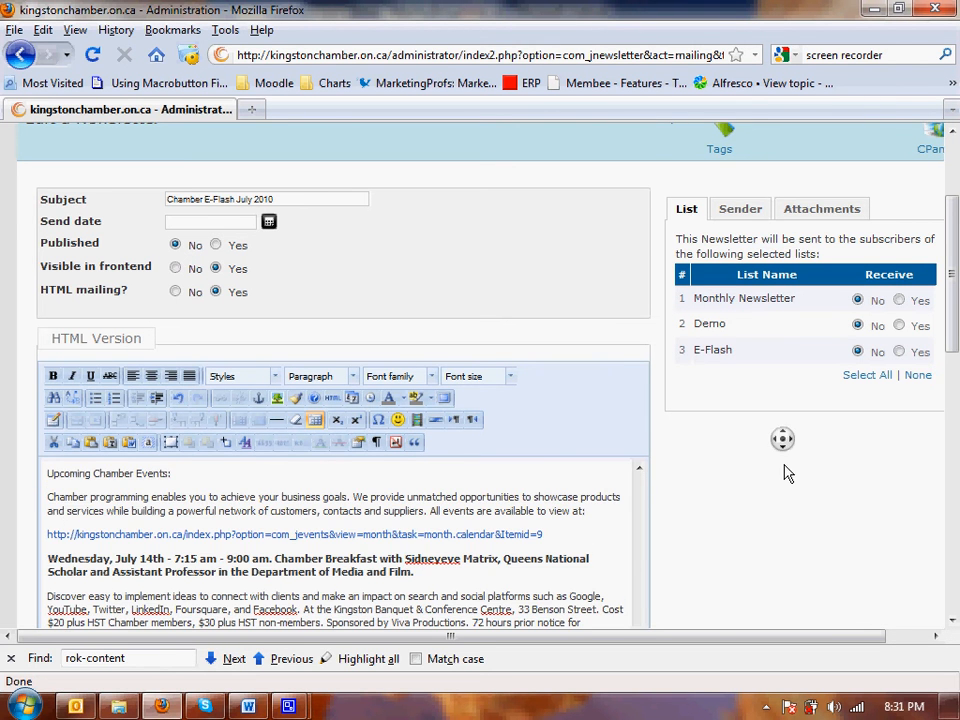
Step: Set Receive to Yes for the Demo list and review the pasted content
scroll(down, 3)
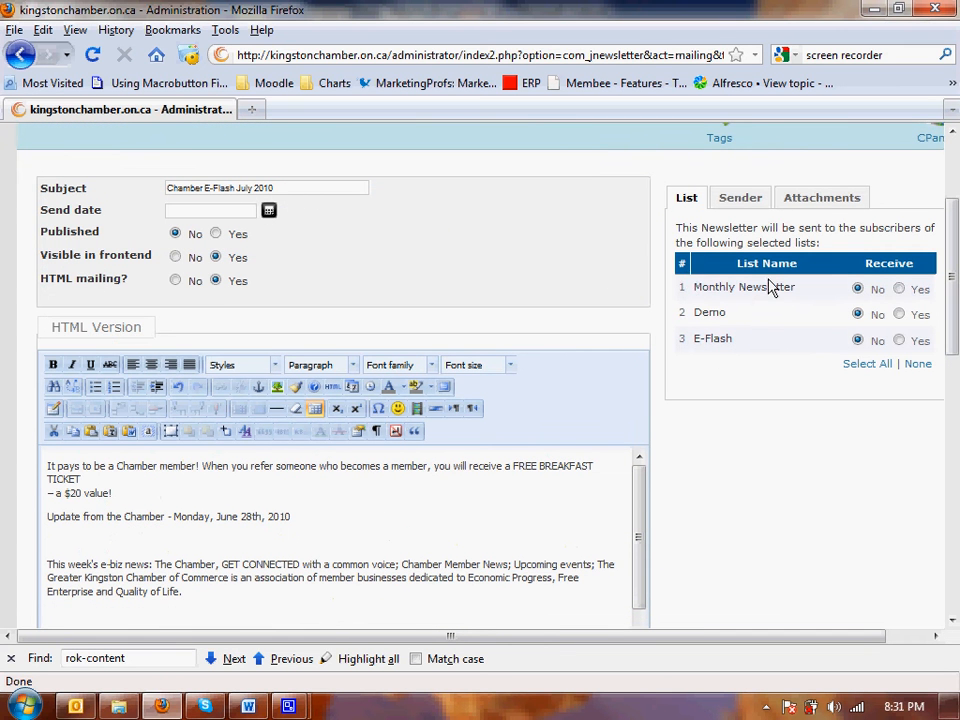
click(899, 313)
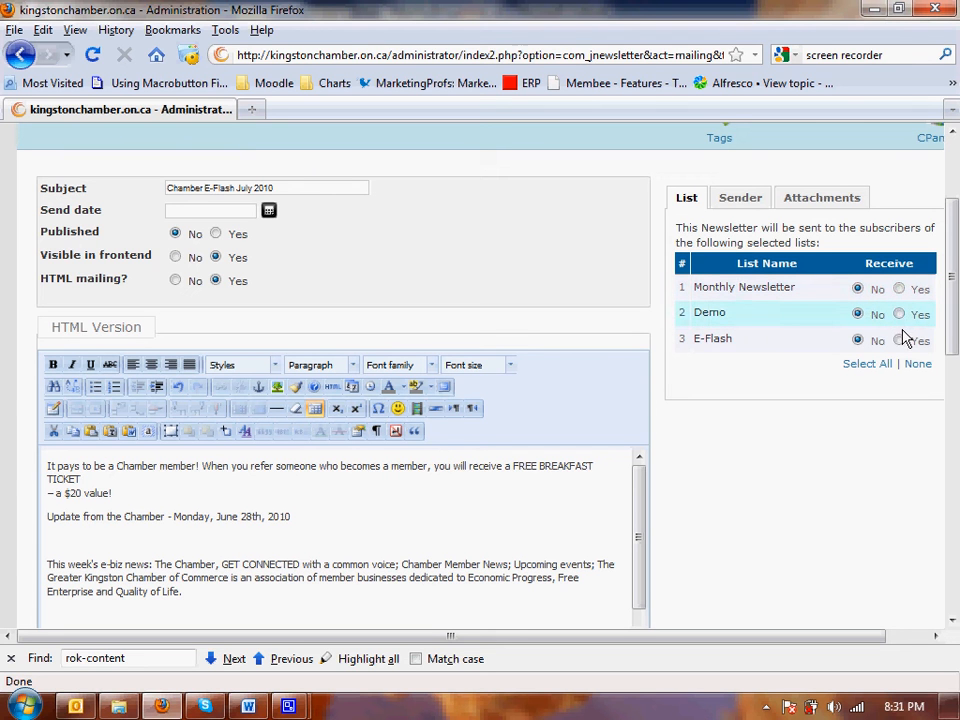
click(898, 313)
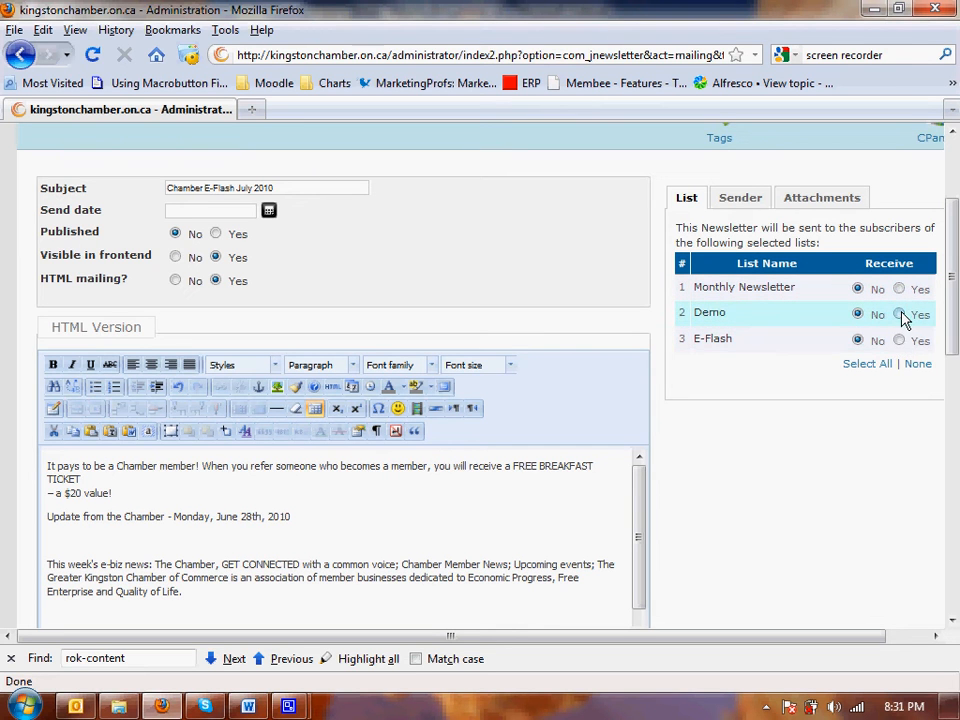
click(898, 315)
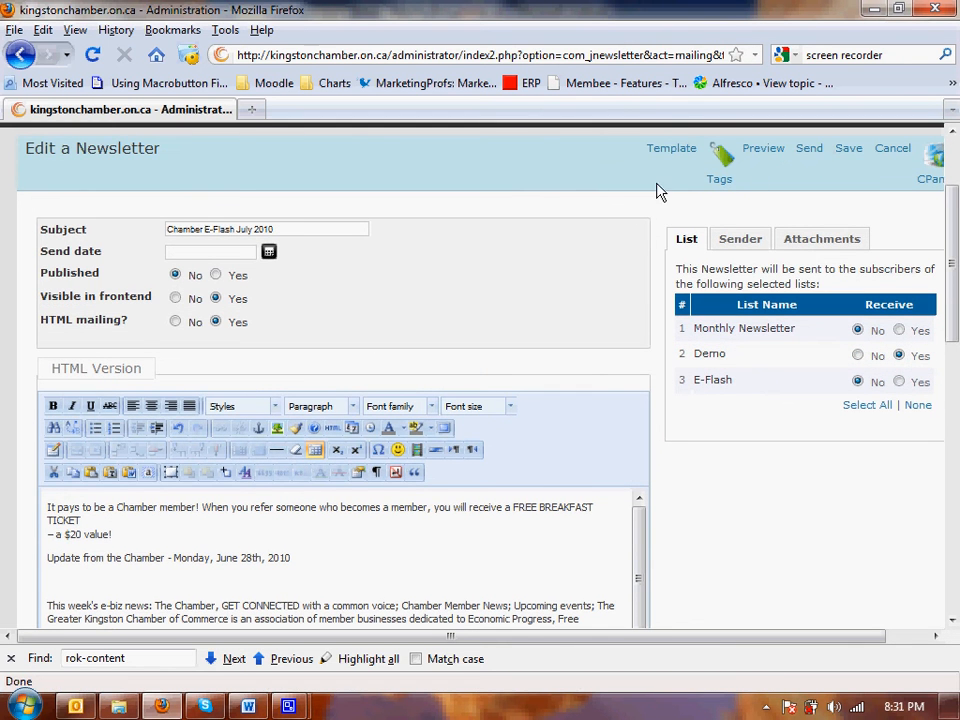
scroll(down, 3)
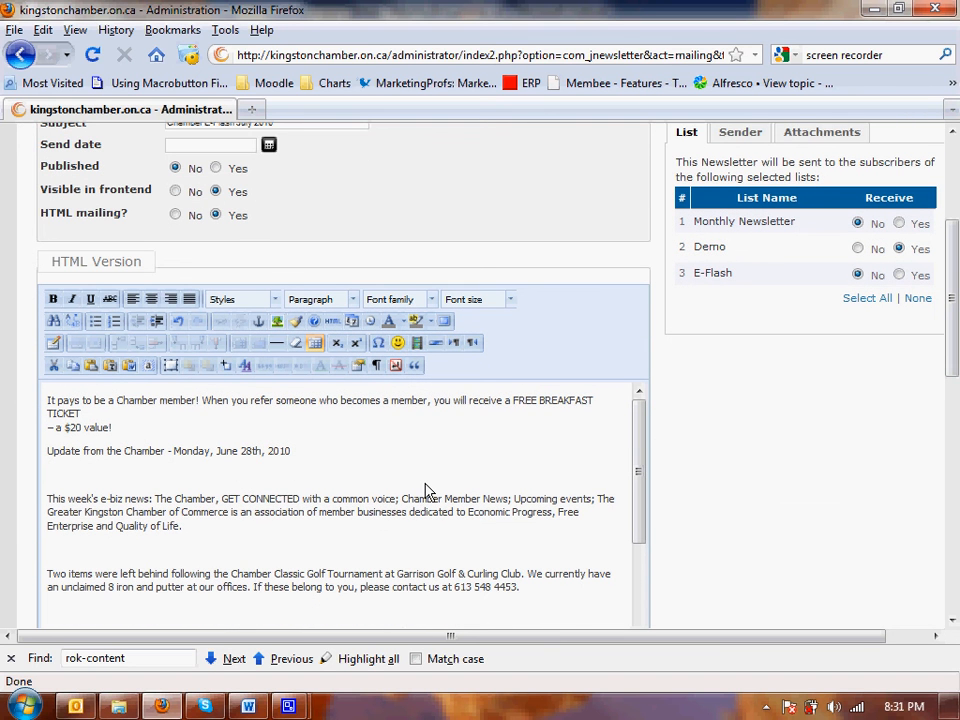
mouse_move(275, 508)
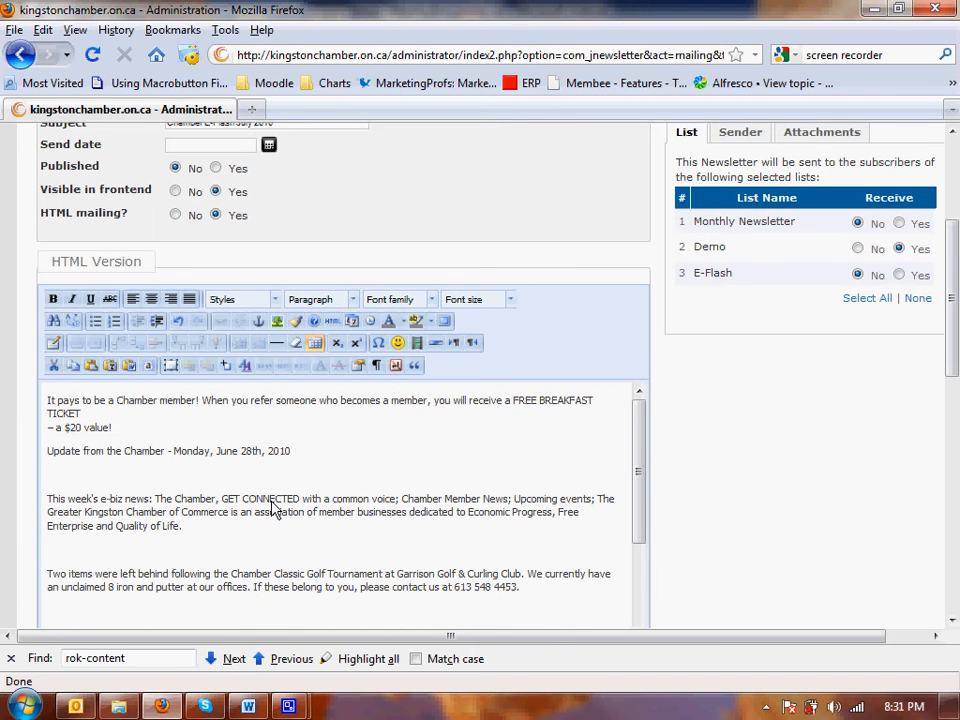
mouse_move(360, 487)
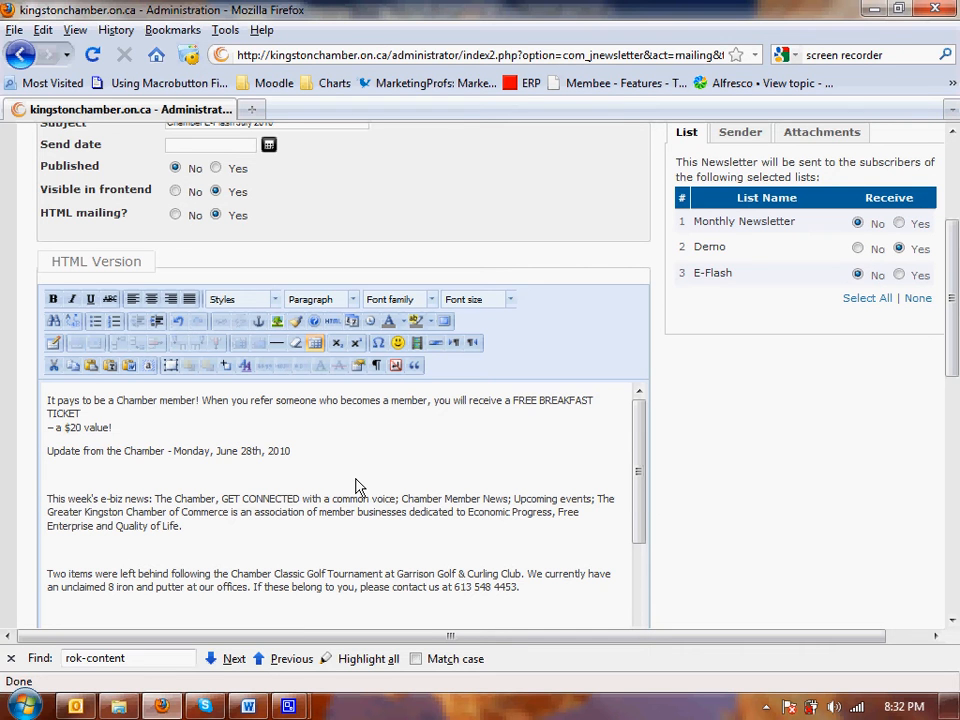
mouse_move(234, 381)
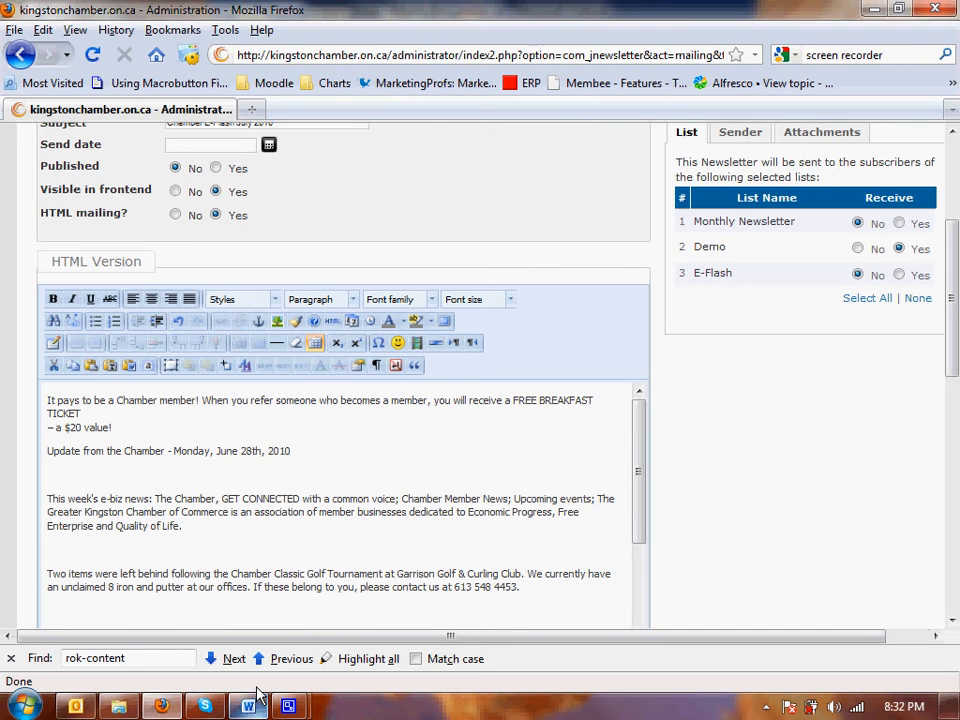
mouse_move(765, 487)
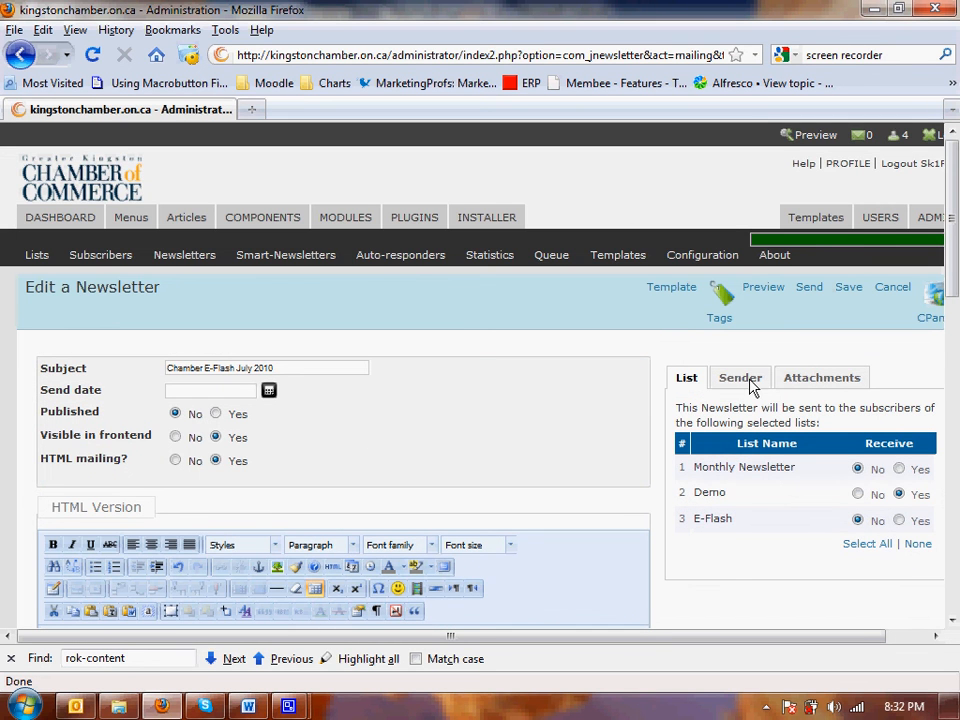
click(740, 377)
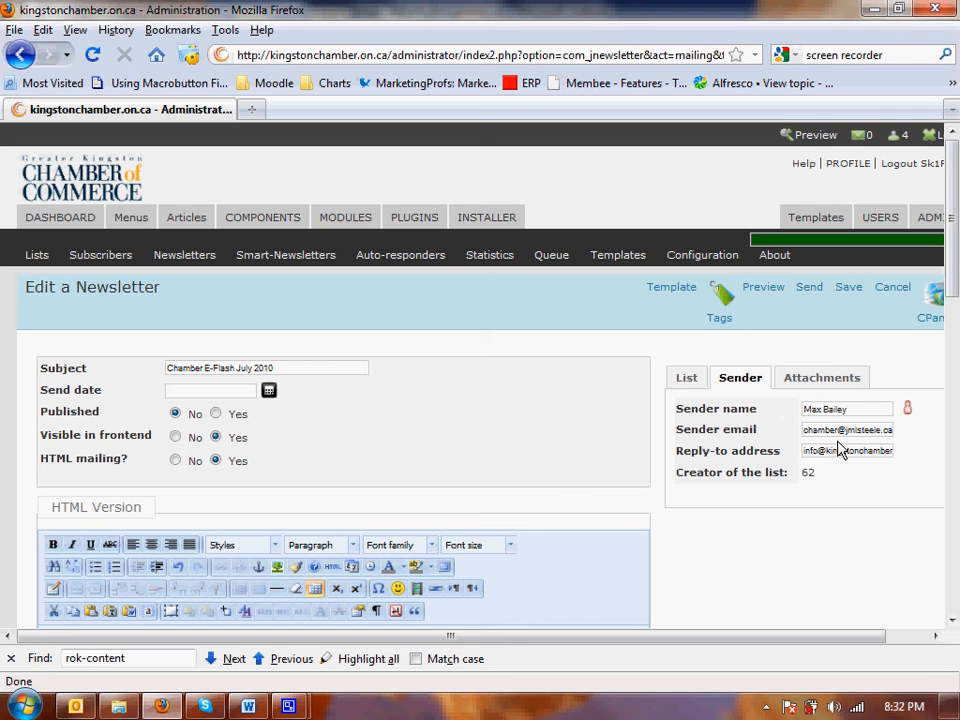
mouse_move(848, 460)
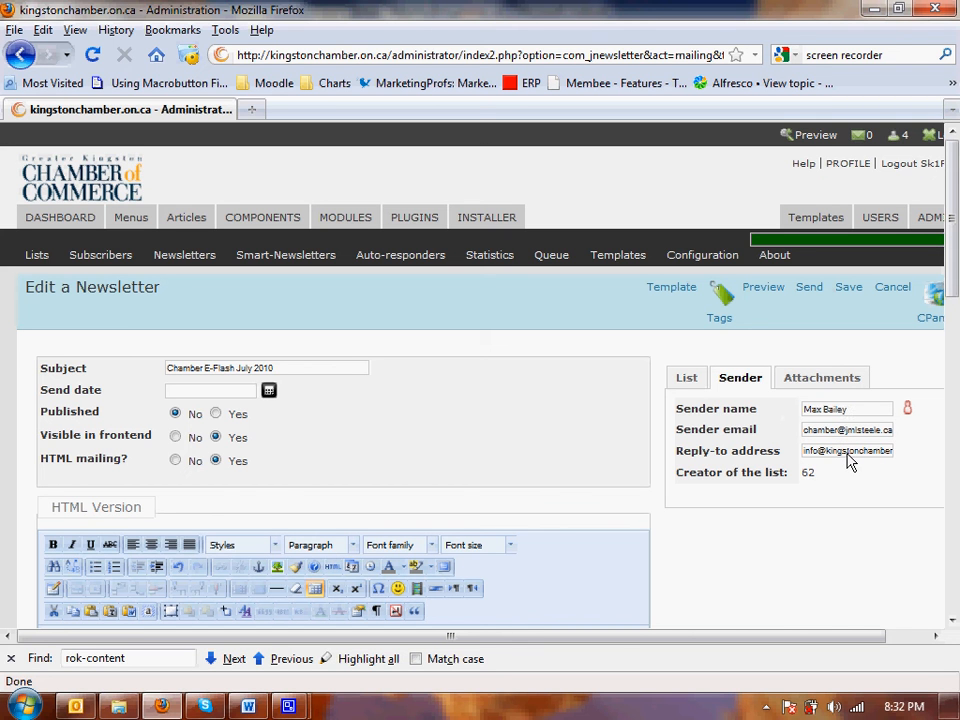
mouse_move(640, 357)
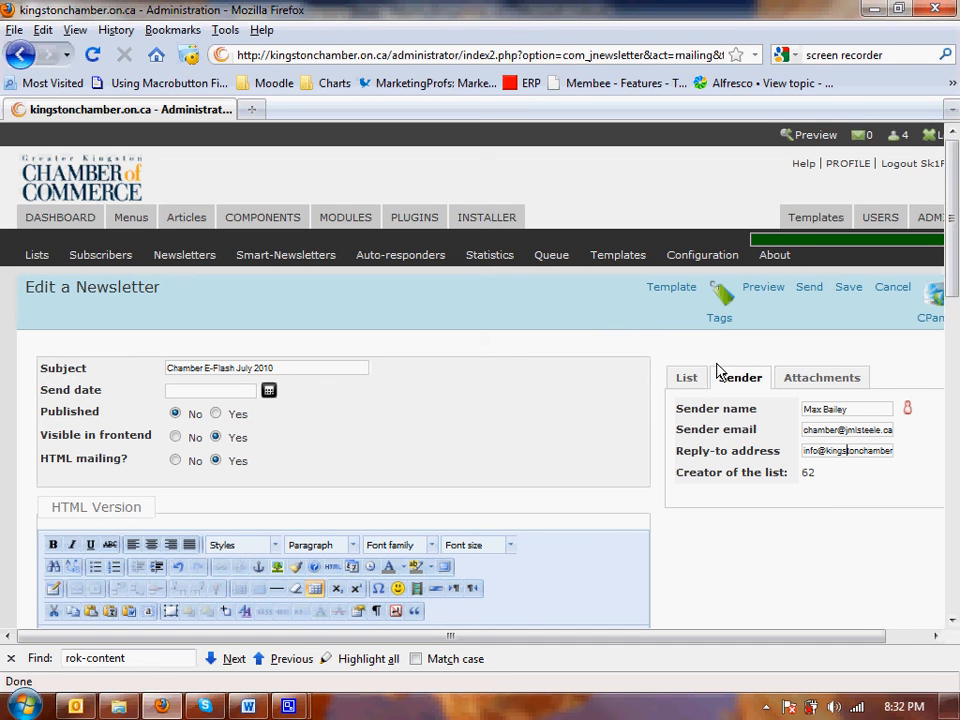
click(821, 377)
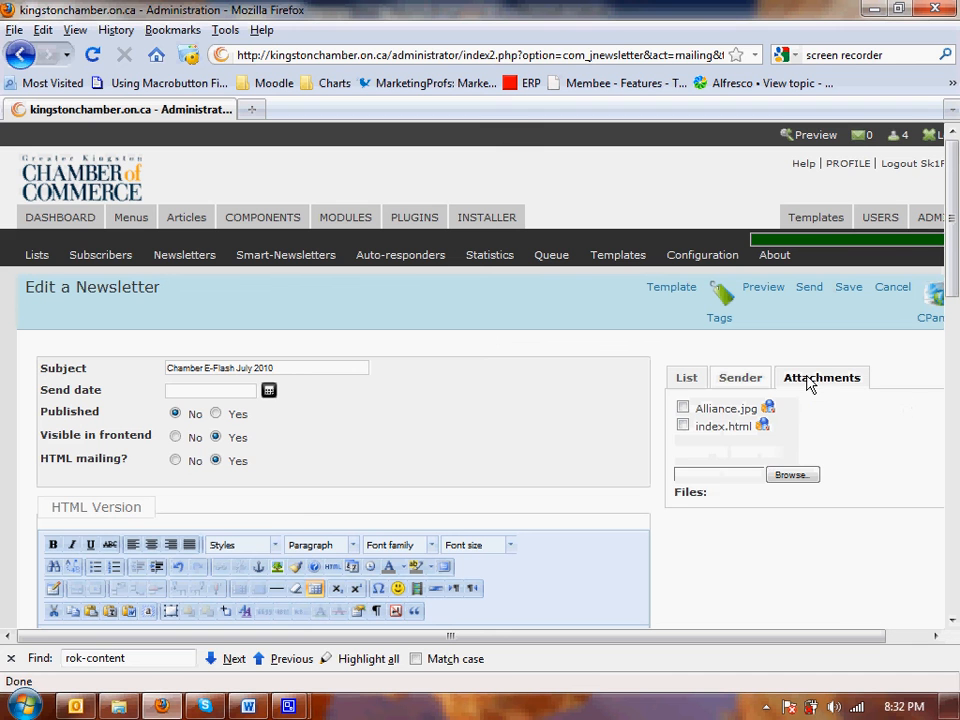
mouse_move(724, 381)
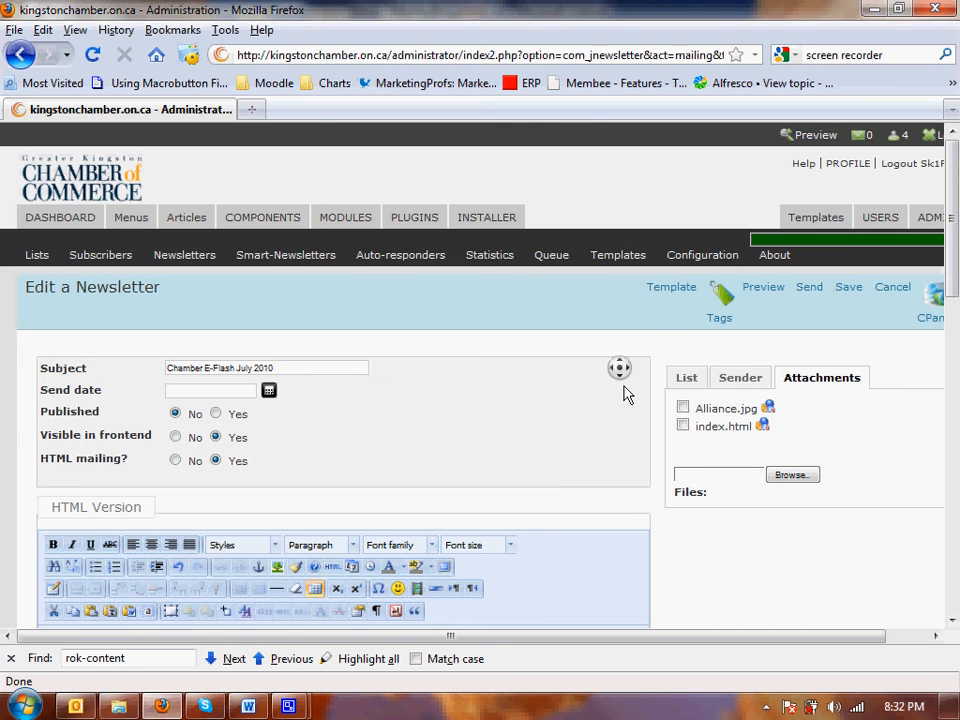
scroll(down, 3)
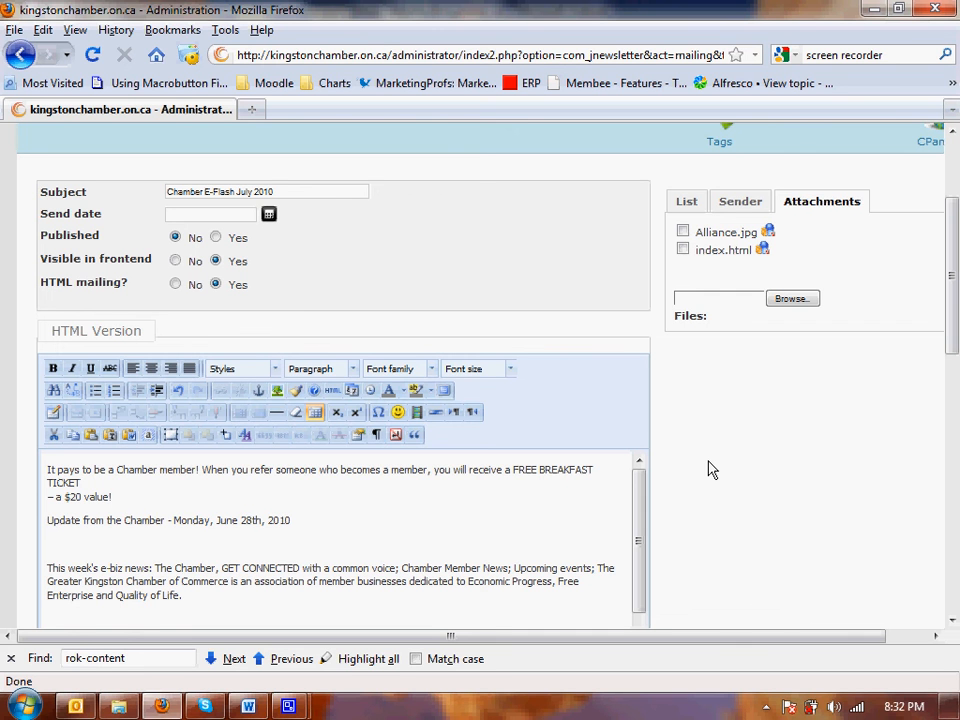
click(686, 201)
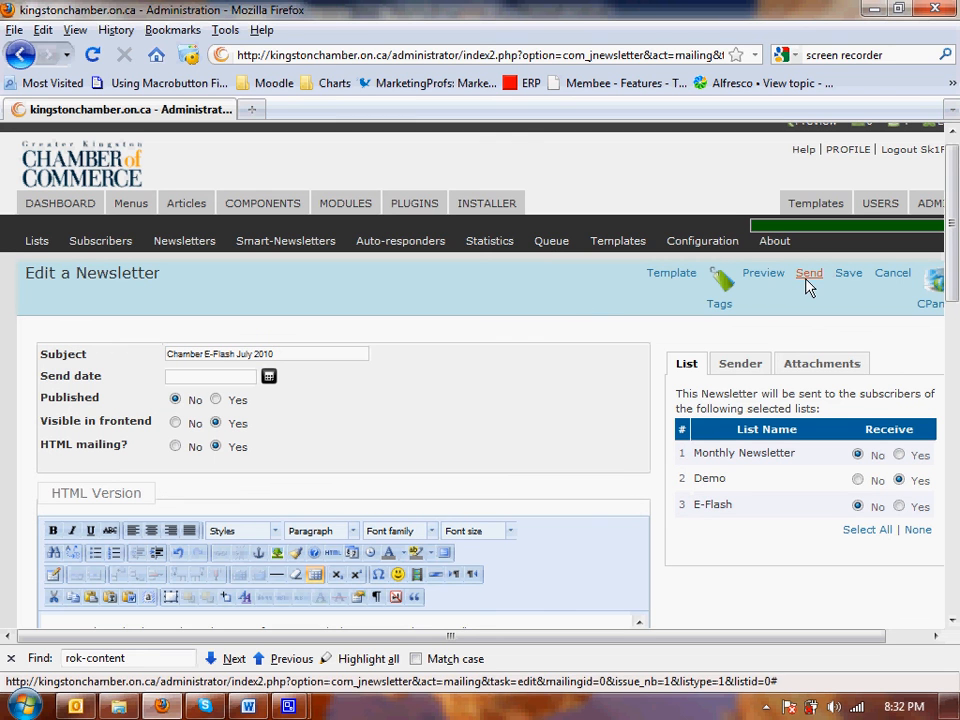
Step: Send the newsletter, confirming 'Are you sure you want to proceed?' with OK
click(808, 272)
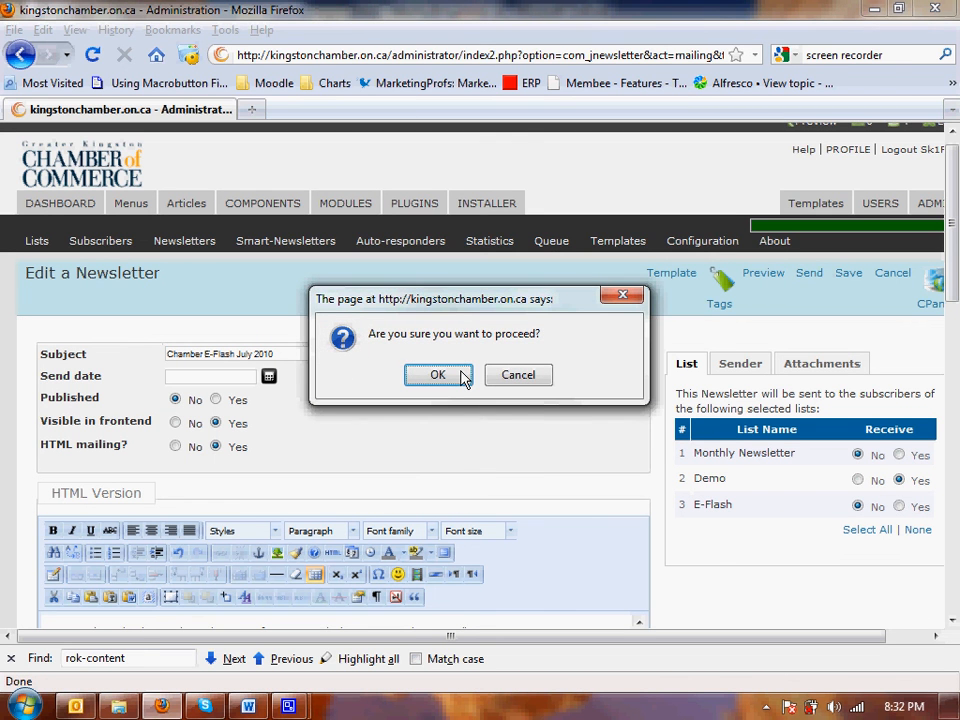
click(437, 374)
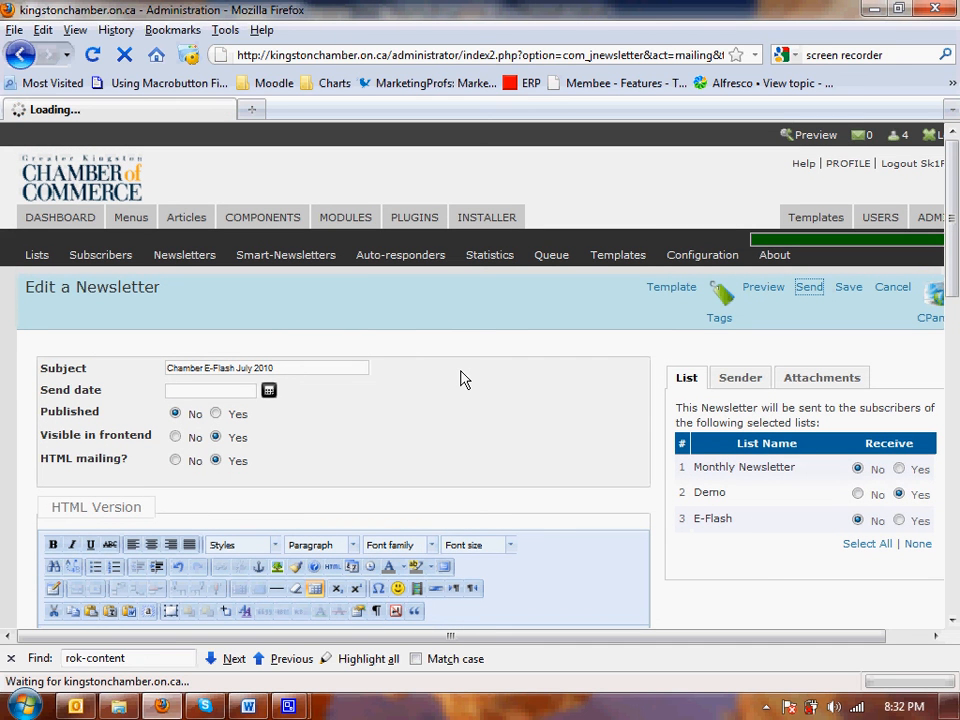
click(809, 287)
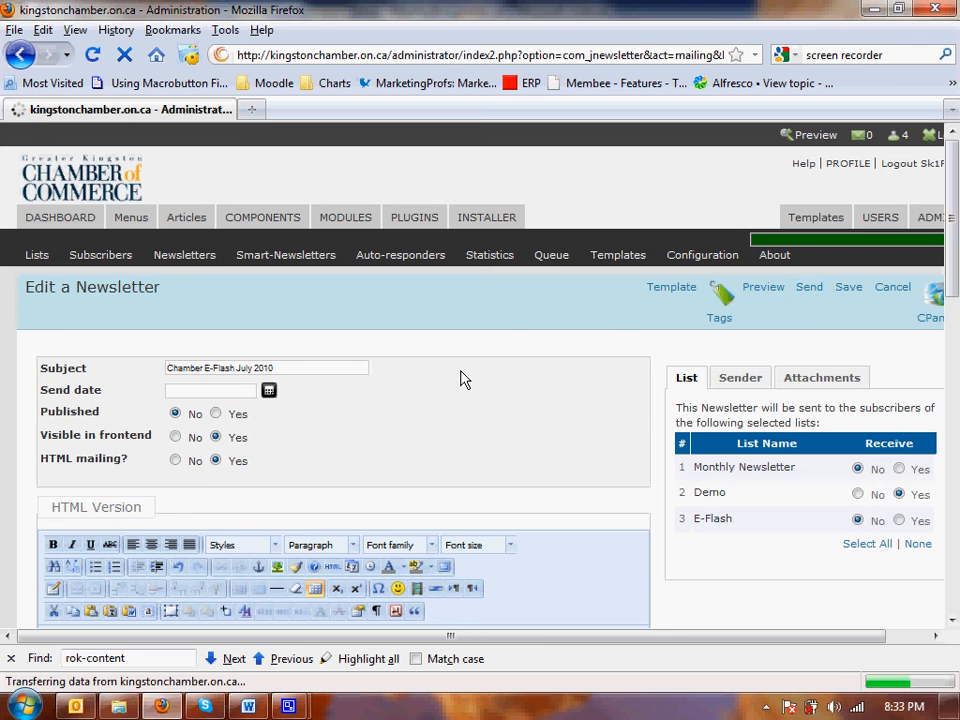
Step: Wait for 'Message sent successfully' with Chamber E-Flash July 2010 listed
click(809, 287)
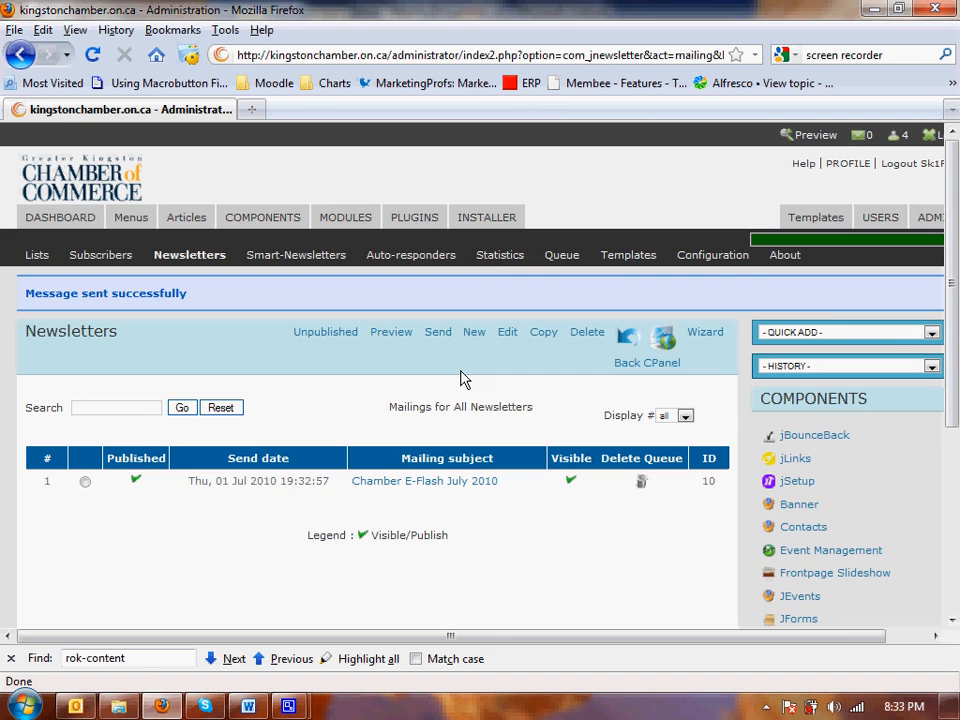
mouse_move(172, 432)
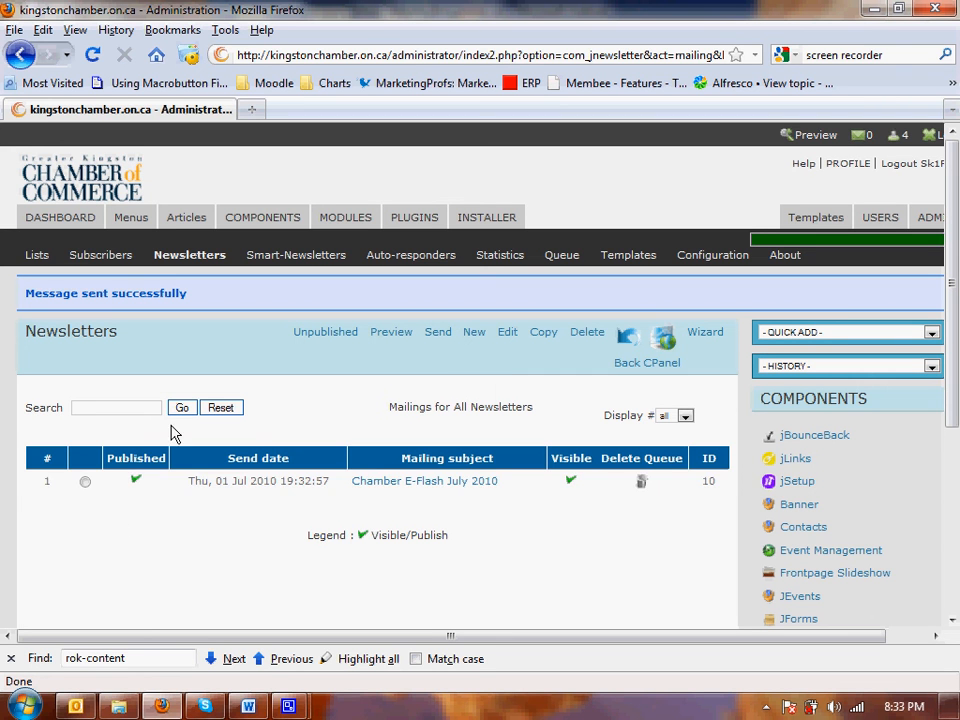